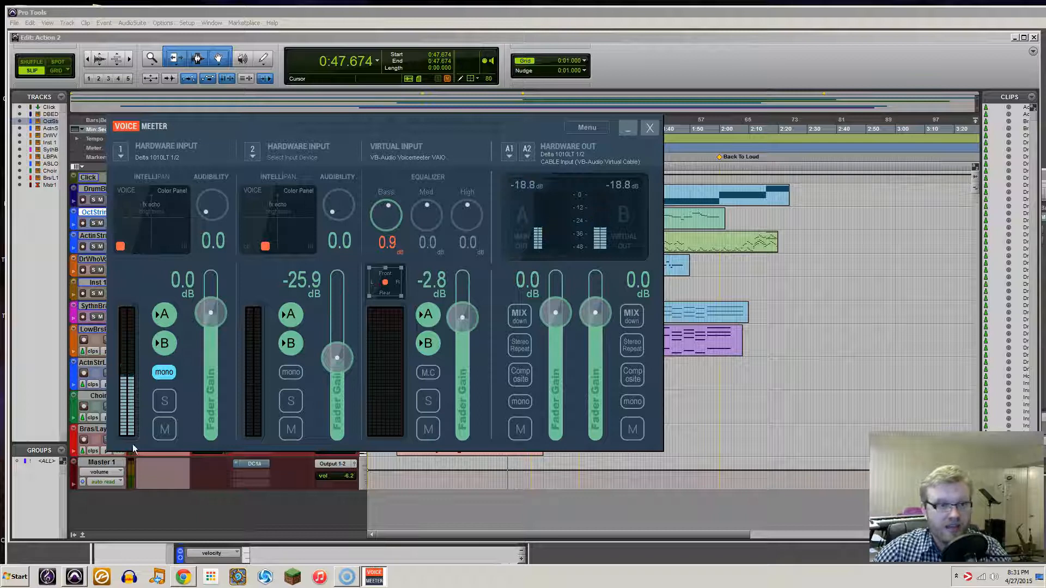
{"action": "mouse_move", "coordinate": [333, 506]}
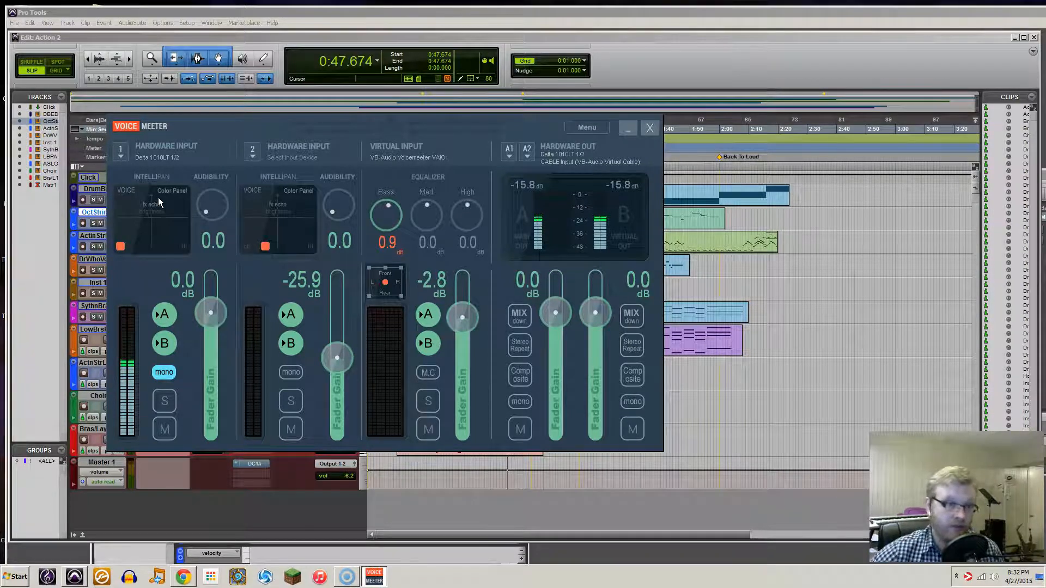
Step: Set VoiceMeeter hardware input 1 to Delta 1010LT 1/2 and choose the output A1 device
{"action": "left_click", "coordinate": [120, 151]}
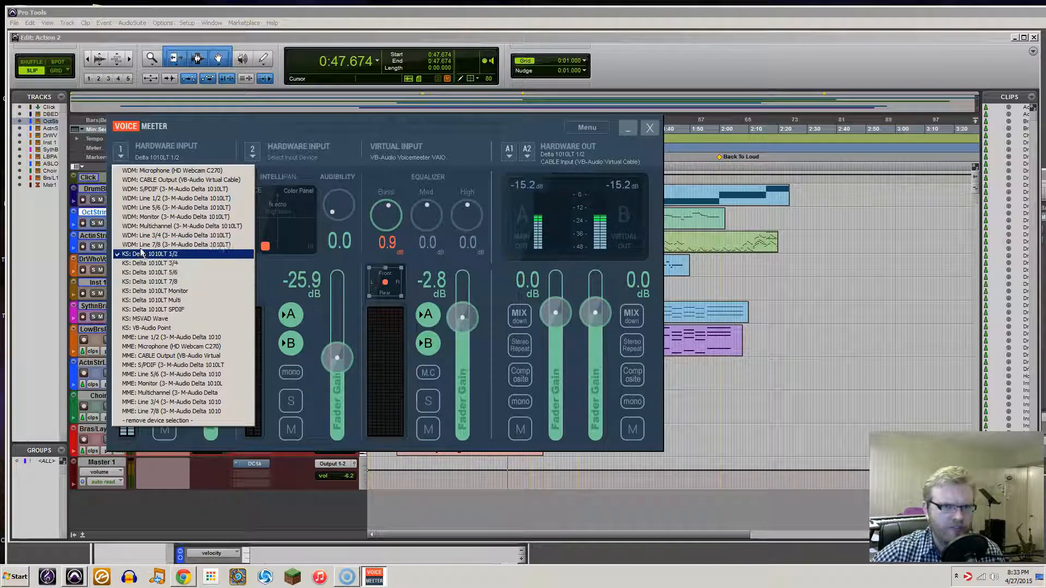
{"action": "left_click", "coordinate": [155, 253]}
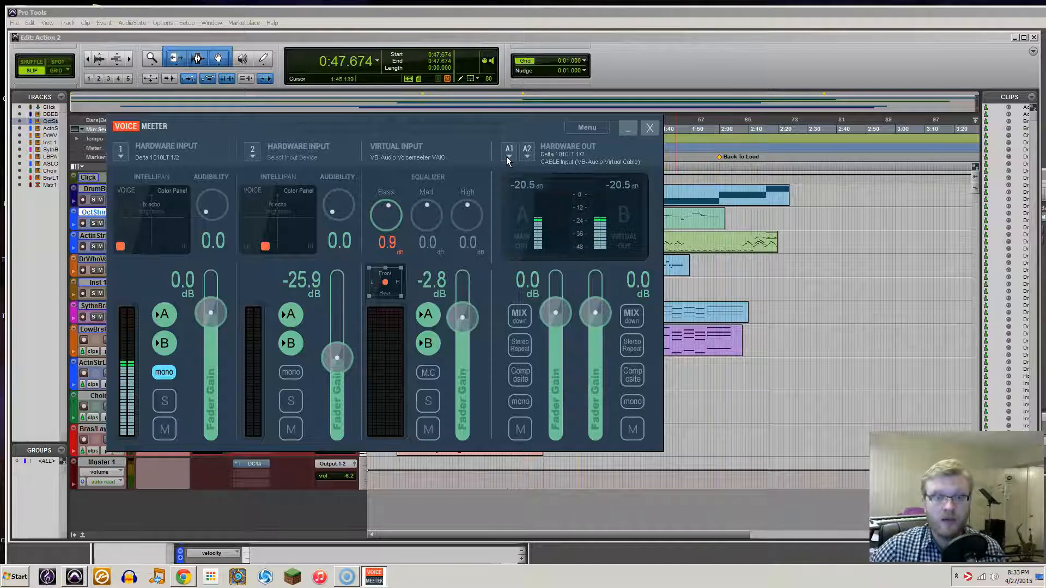
{"action": "left_click", "coordinate": [508, 153]}
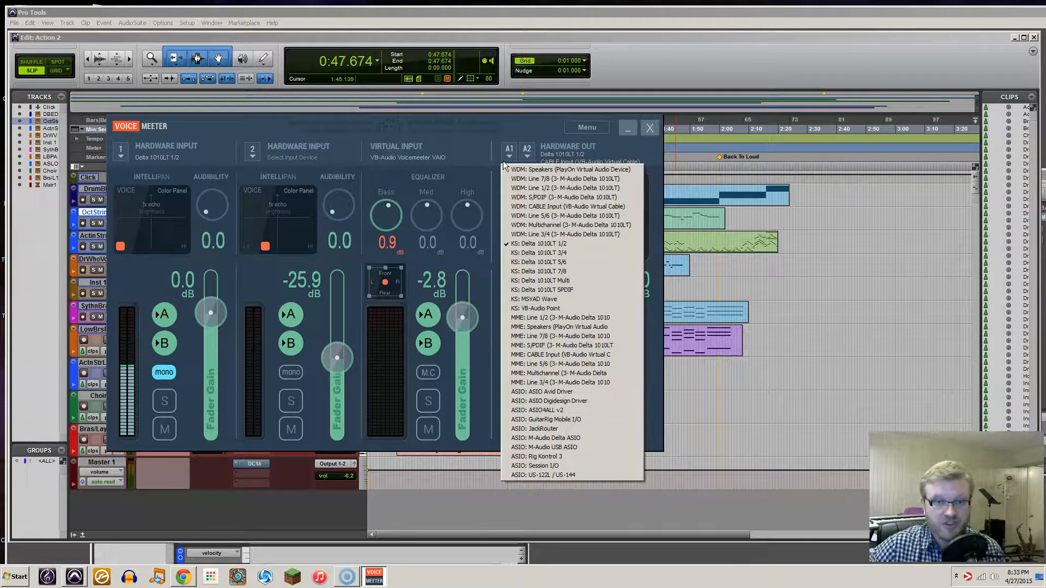
{"action": "mouse_move", "coordinate": [572, 243]}
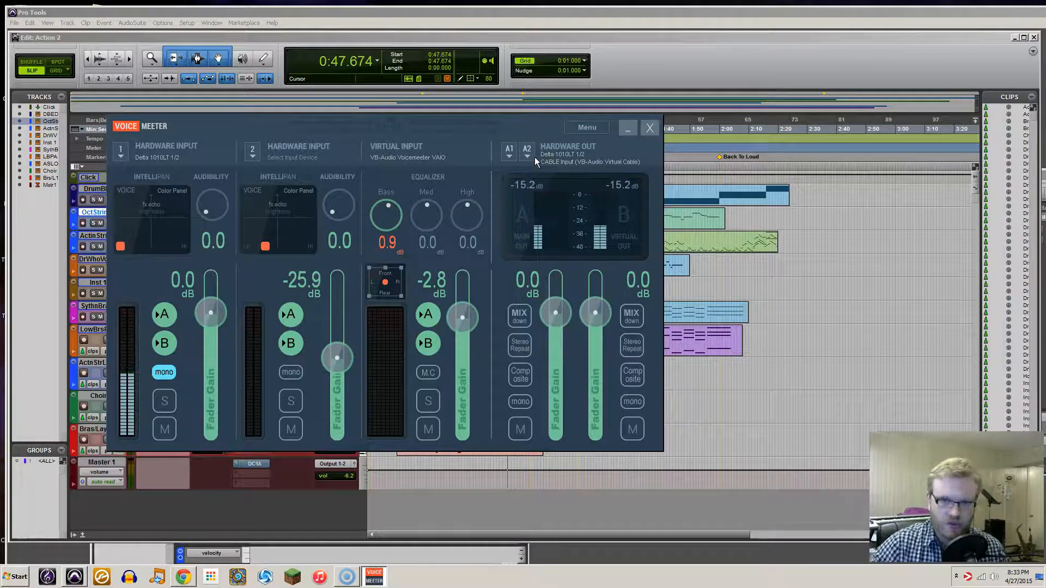
{"action": "left_click", "coordinate": [527, 157]}
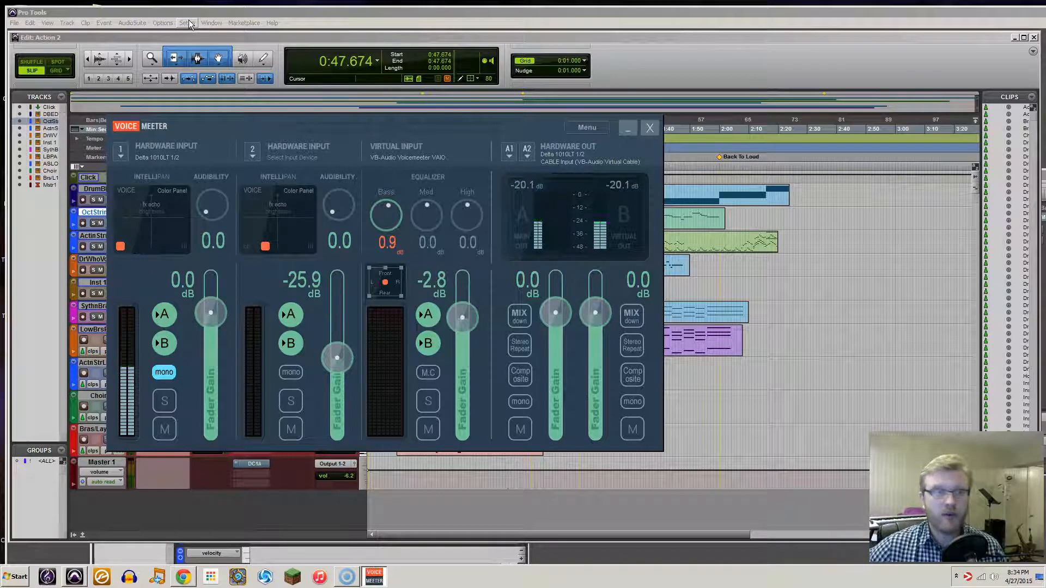
Step: Switch the Pro Tools playback engine to Voicemeeter Virtual ASIO, saving and closing the session
{"action": "left_click", "coordinate": [187, 23]}
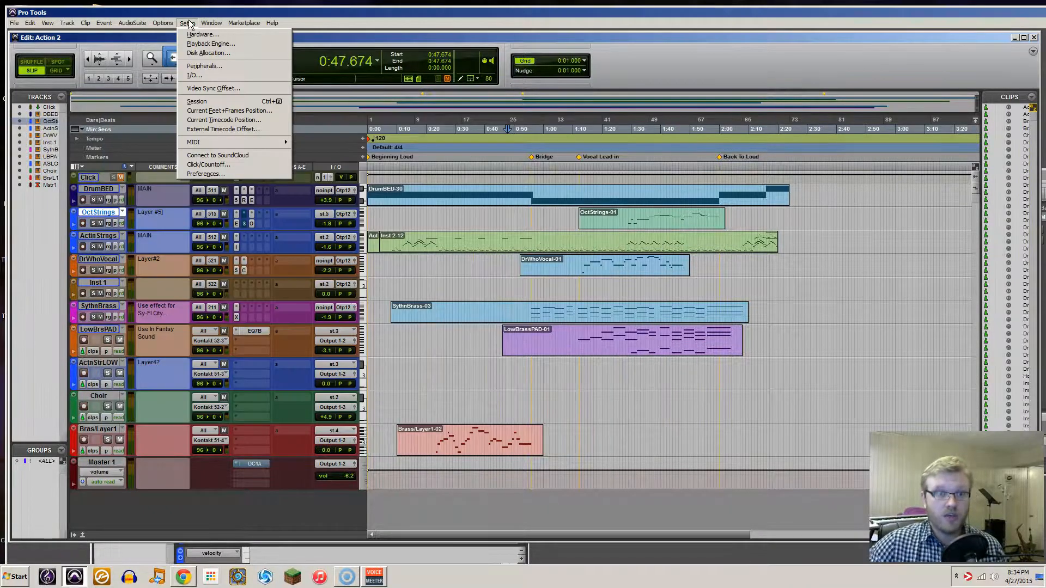
{"action": "mouse_move", "coordinate": [210, 44]}
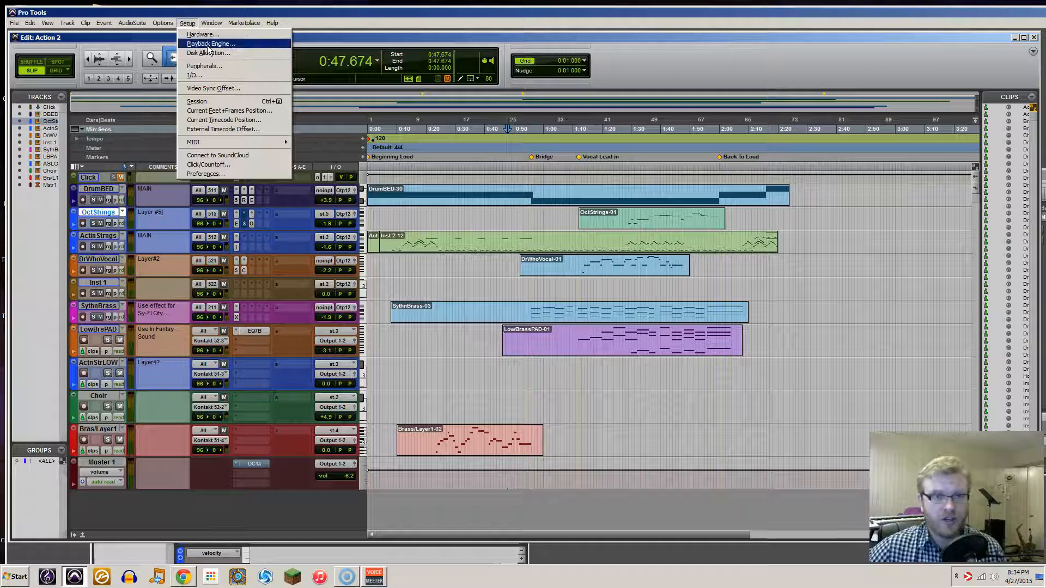
{"action": "left_click", "coordinate": [209, 44]}
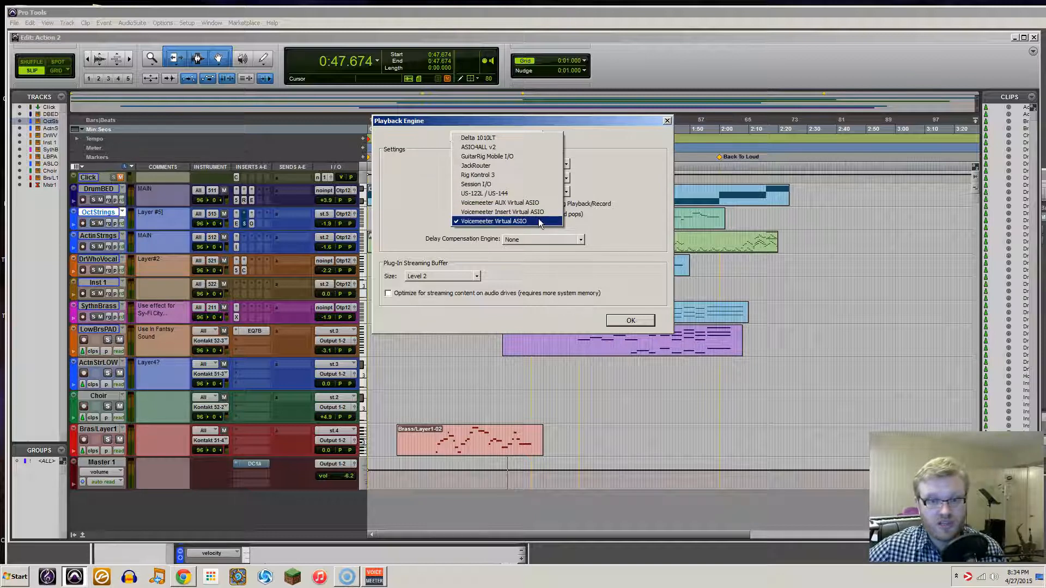
{"action": "left_click", "coordinate": [495, 220]}
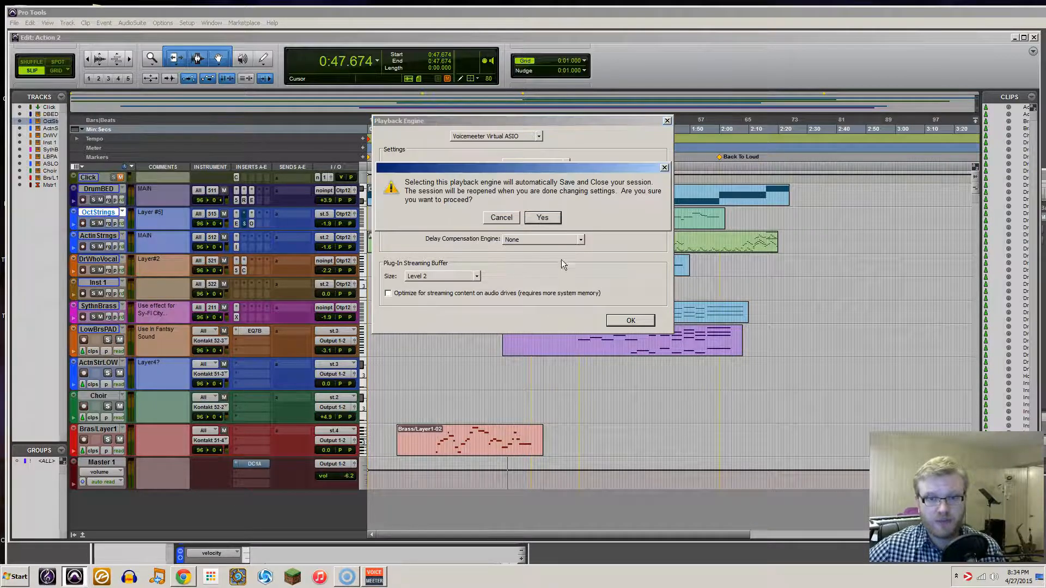
{"action": "left_click", "coordinate": [541, 218]}
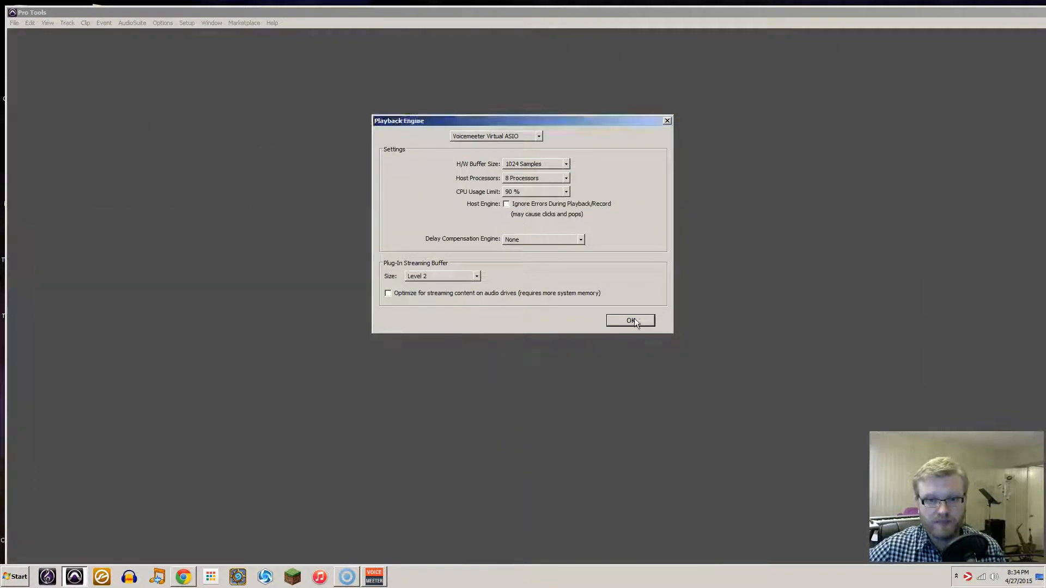
{"action": "left_click", "coordinate": [629, 321]}
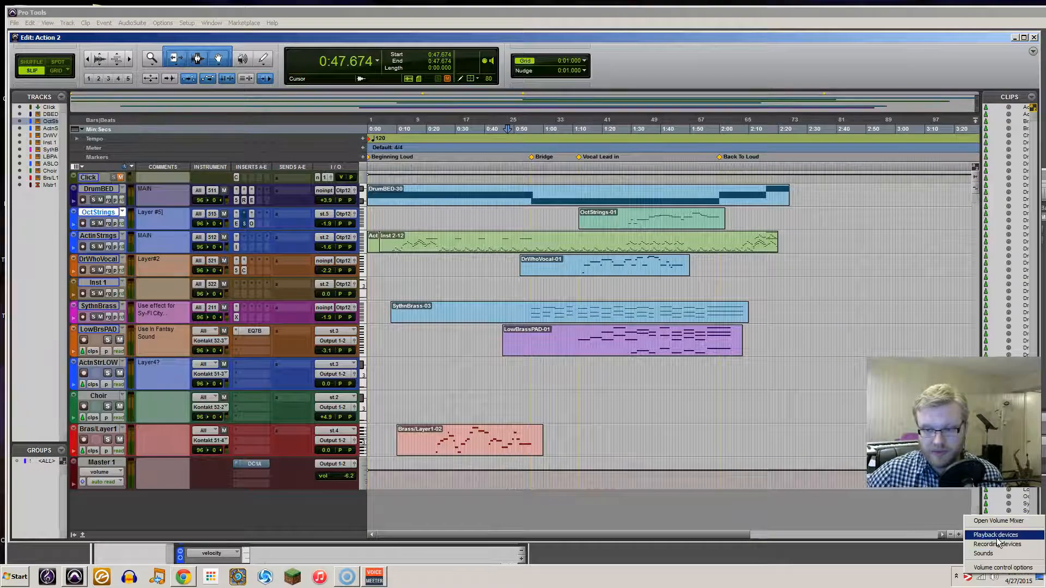
{"action": "left_click", "coordinate": [995, 535]}
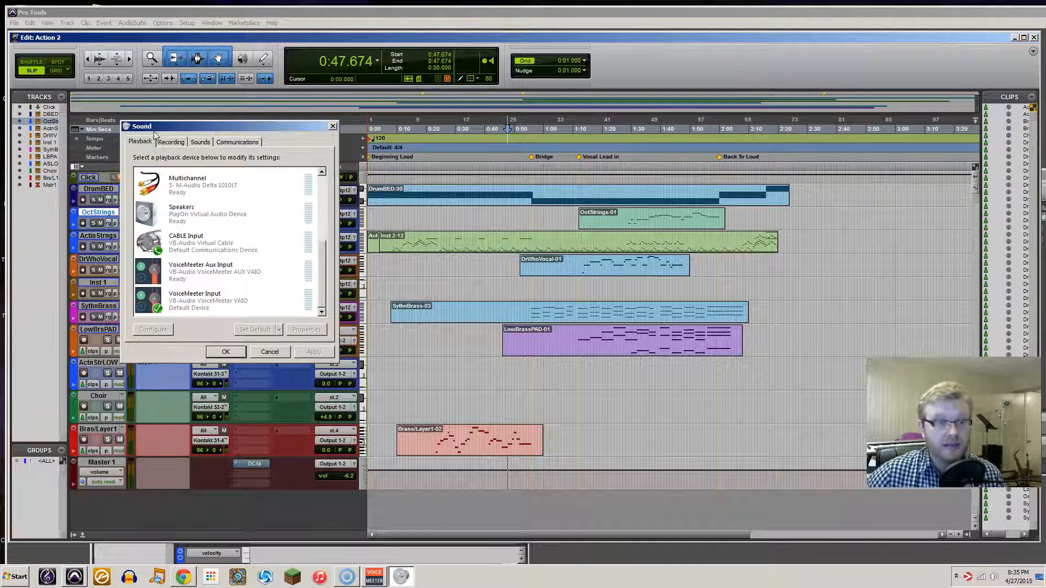
{"action": "left_click", "coordinate": [171, 142]}
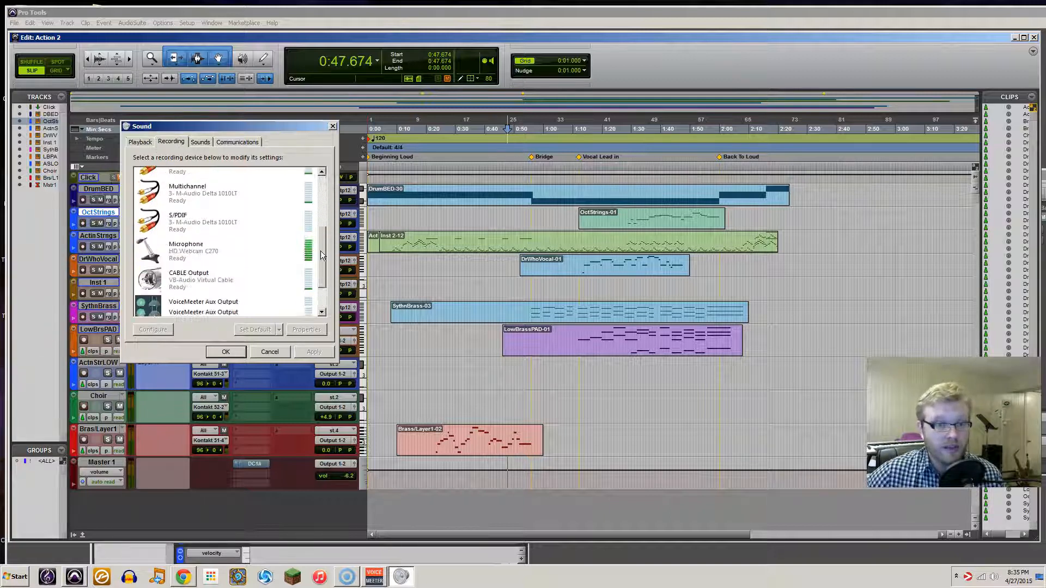
{"action": "right_click", "coordinate": [197, 297]}
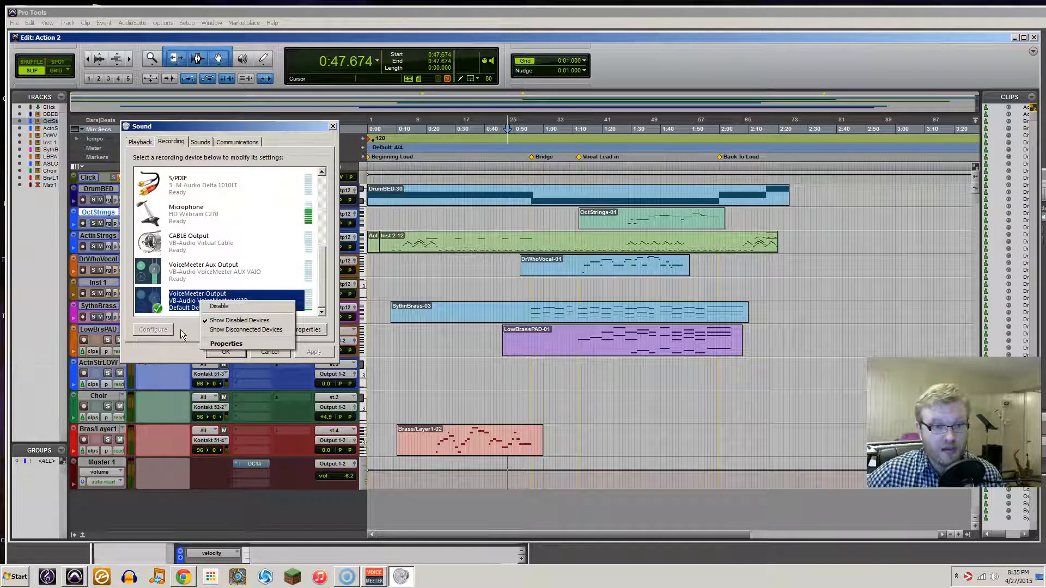
{"action": "left_click", "coordinate": [269, 352]}
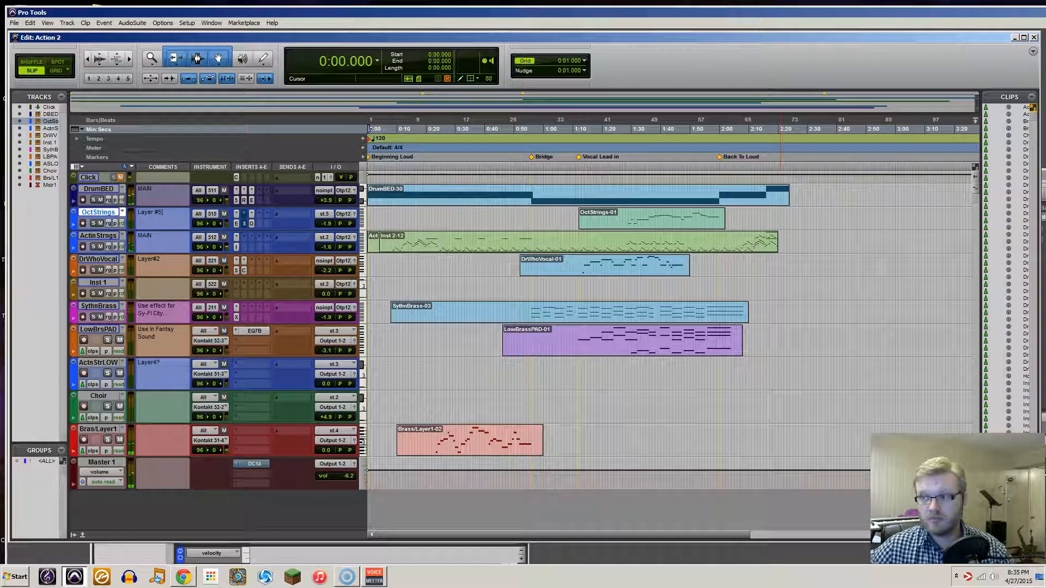
Step: Play the Pro Tools session to feed VoiceMeeter's virtual input, stop, and bring the mixer back
{"action": "left_click", "coordinate": [374, 572]}
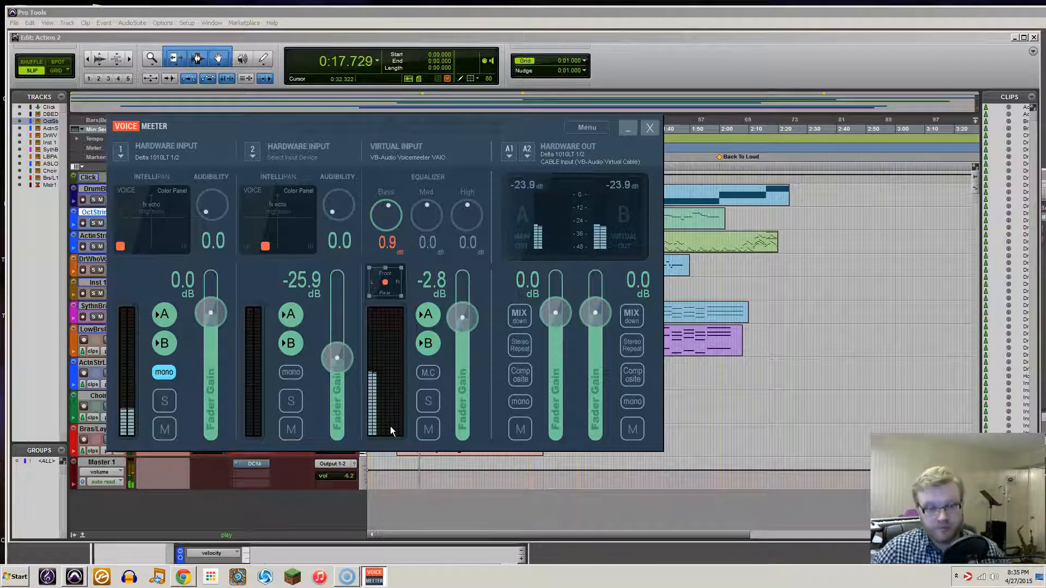
{"action": "left_click", "coordinate": [649, 128]}
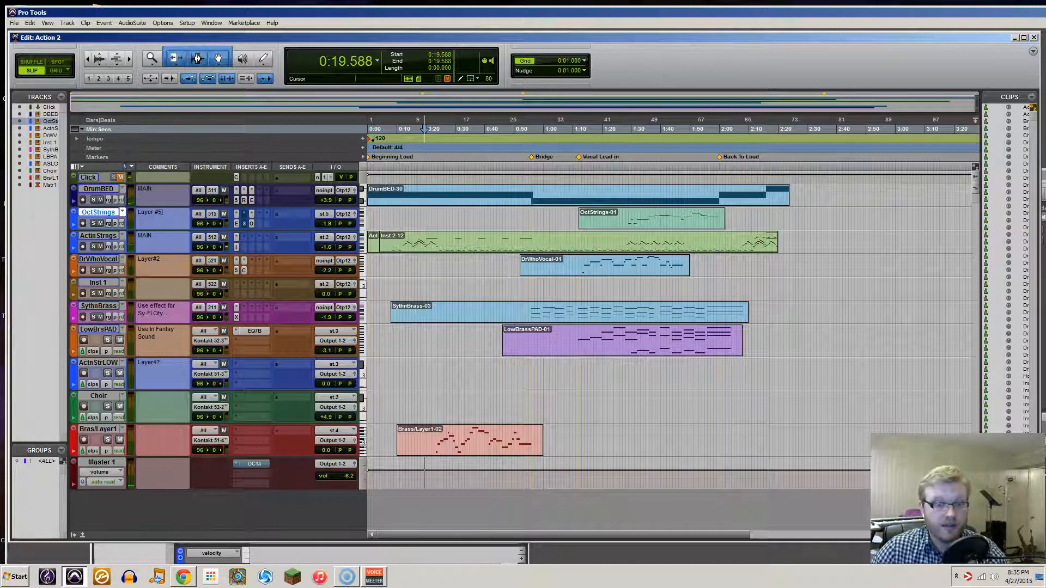
{"action": "left_click", "coordinate": [374, 576]}
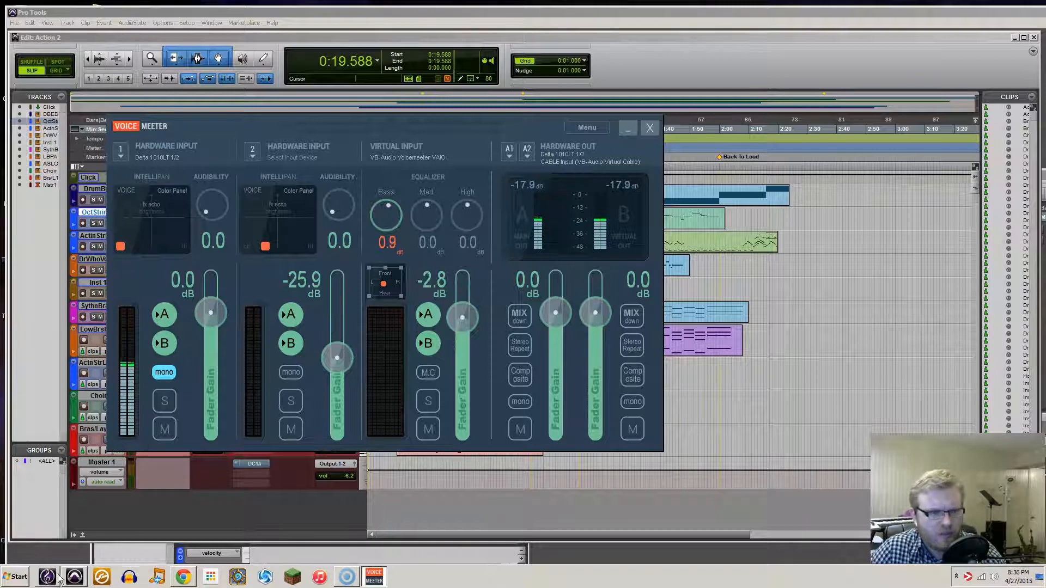
{"action": "mouse_move", "coordinate": [72, 576]}
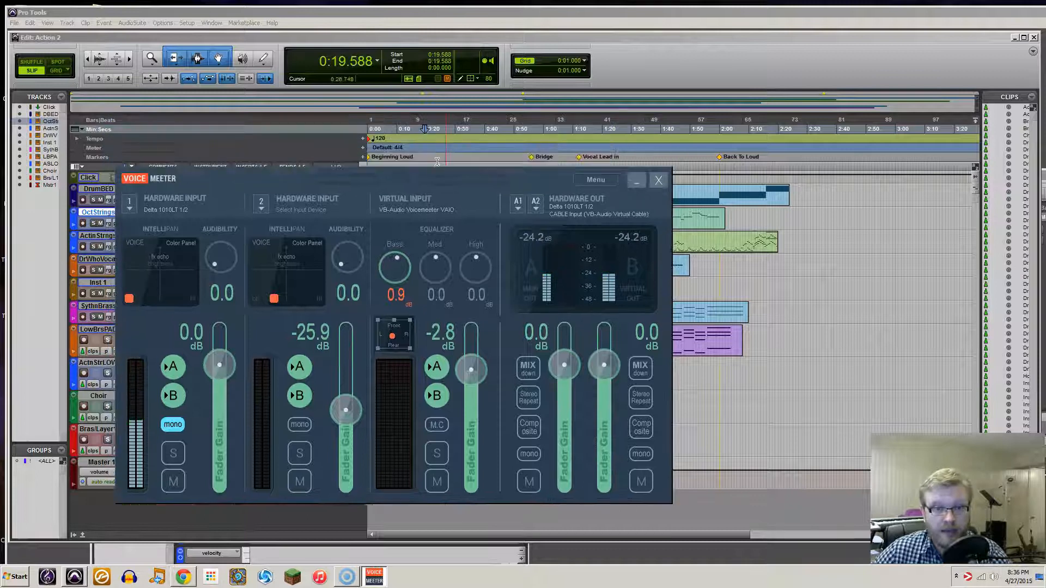
Step: Resume session playback and raise VoiceMeeter's Virtual Input gain to +1.9 dB
{"action": "left_click", "coordinate": [659, 181]}
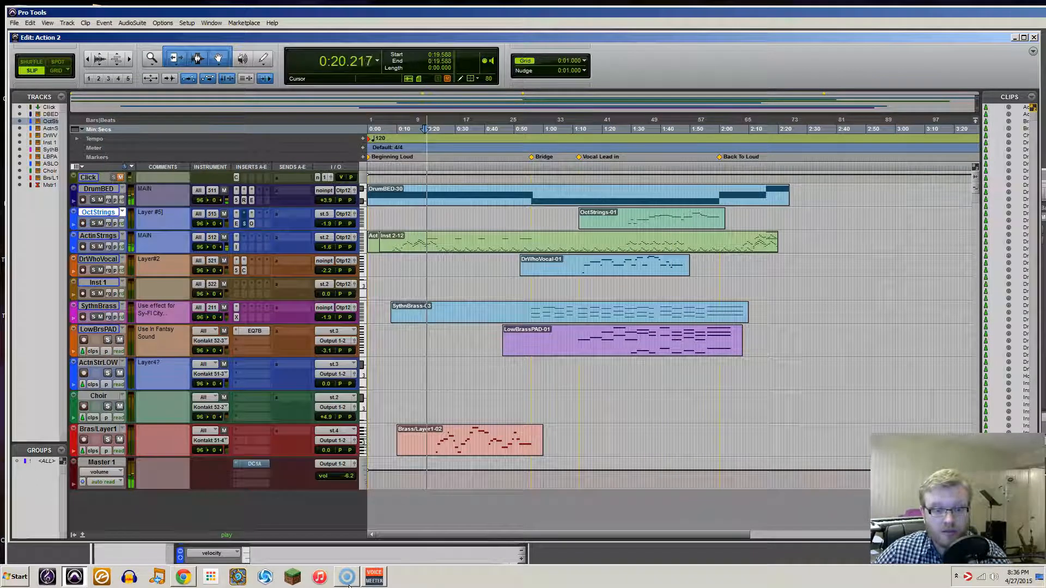
{"action": "left_click", "coordinate": [374, 576]}
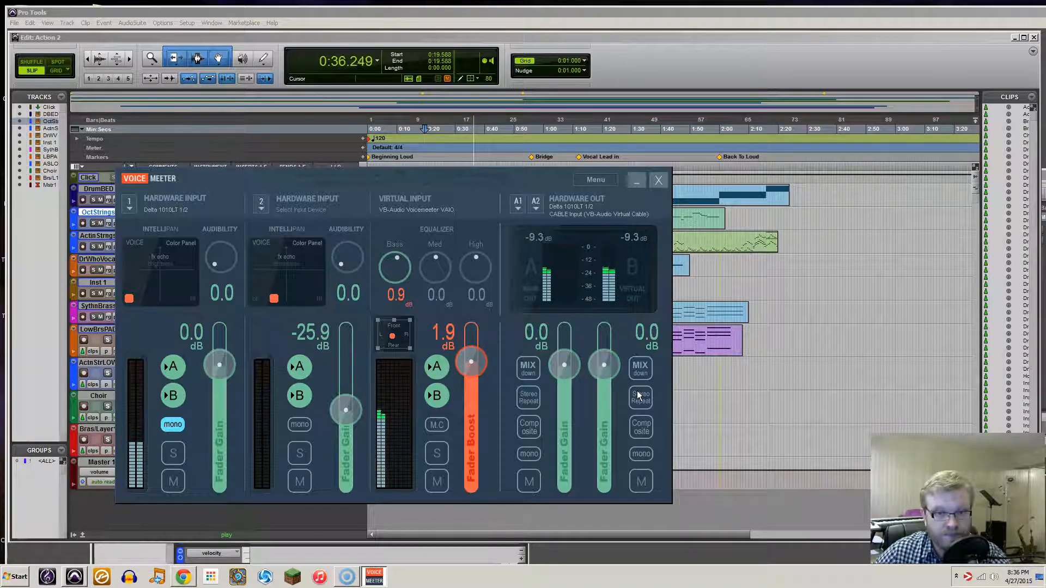
{"action": "left_click", "coordinate": [658, 180]}
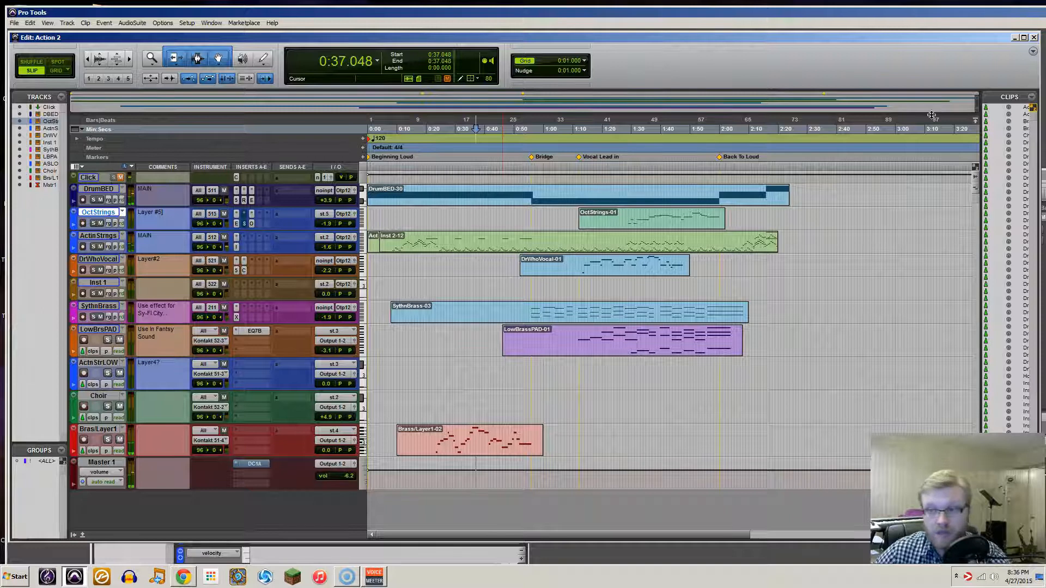